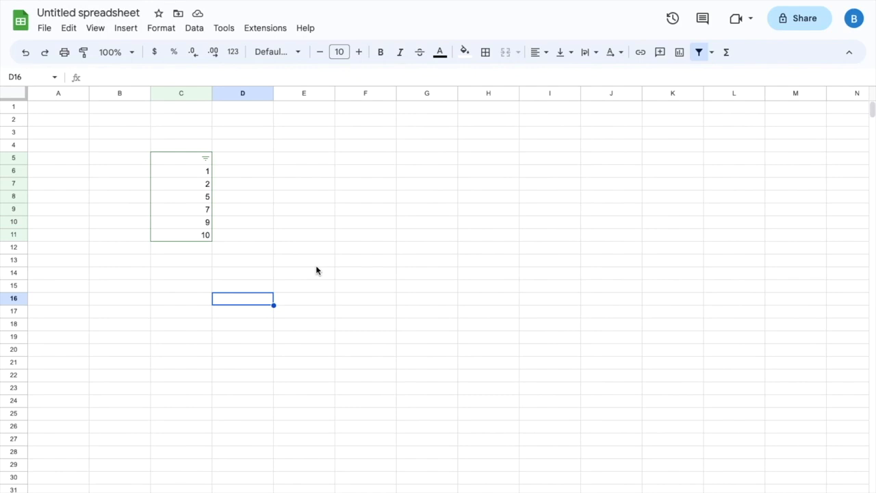
mouse_move(198, 166)
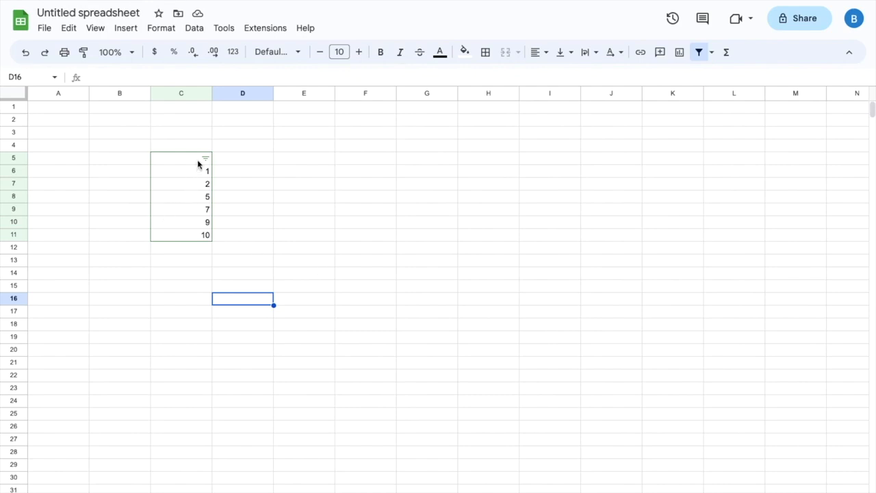
Step: Set the sheet zoom level to 150%
click(116, 52)
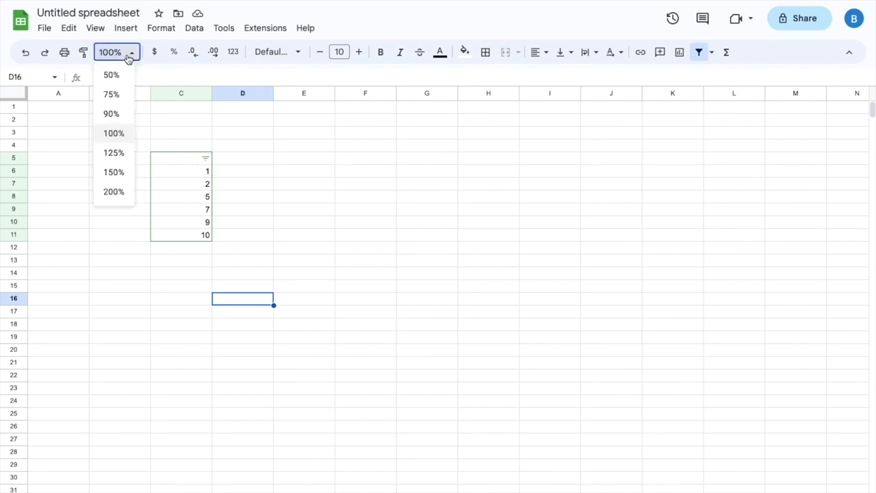
click(114, 172)
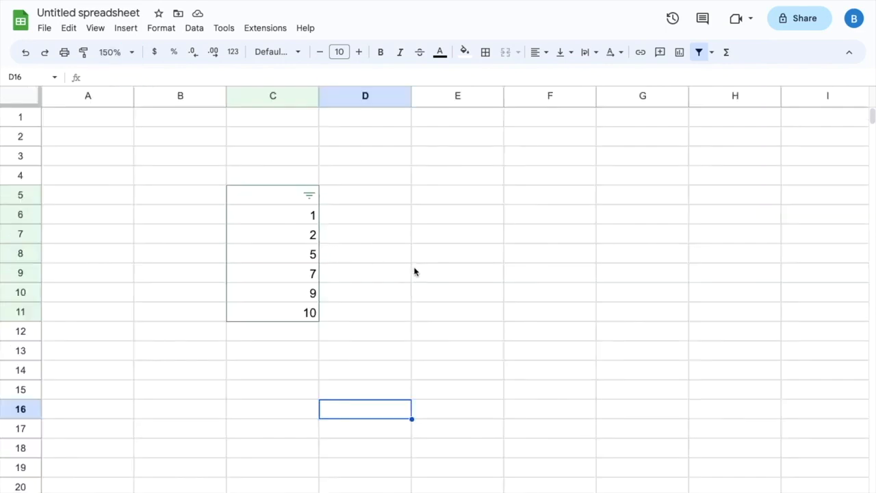
click(309, 194)
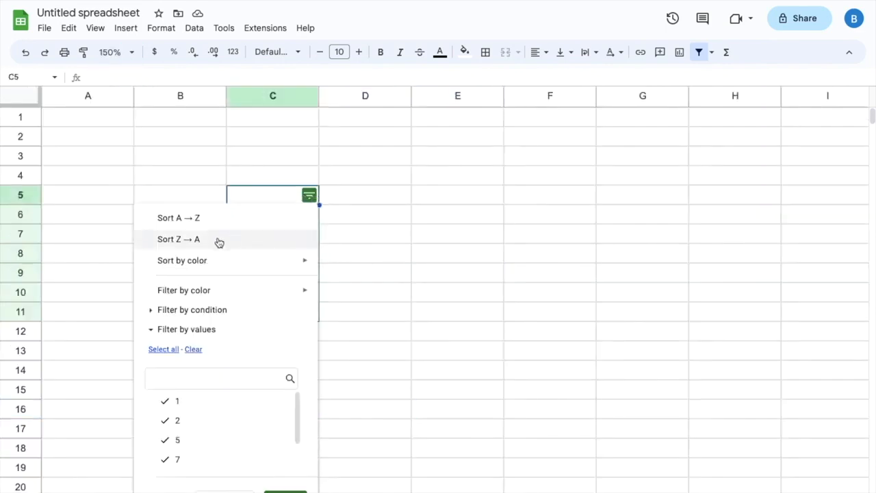
click(178, 238)
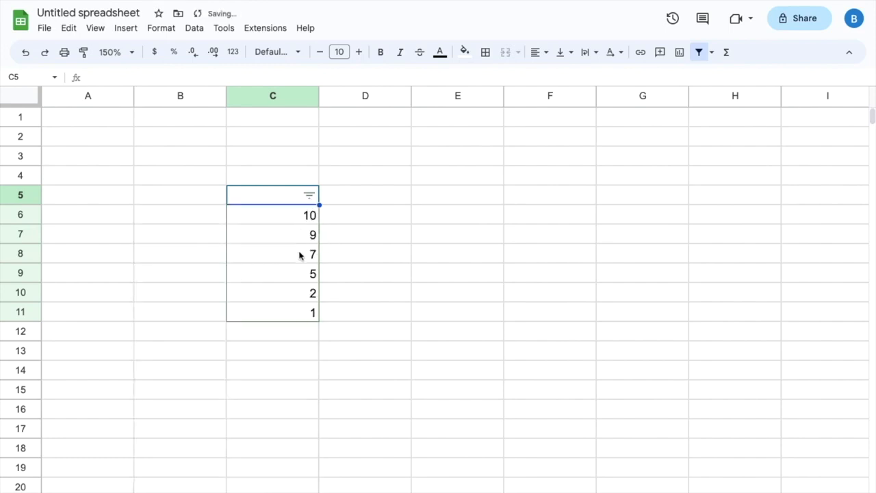
click(310, 194)
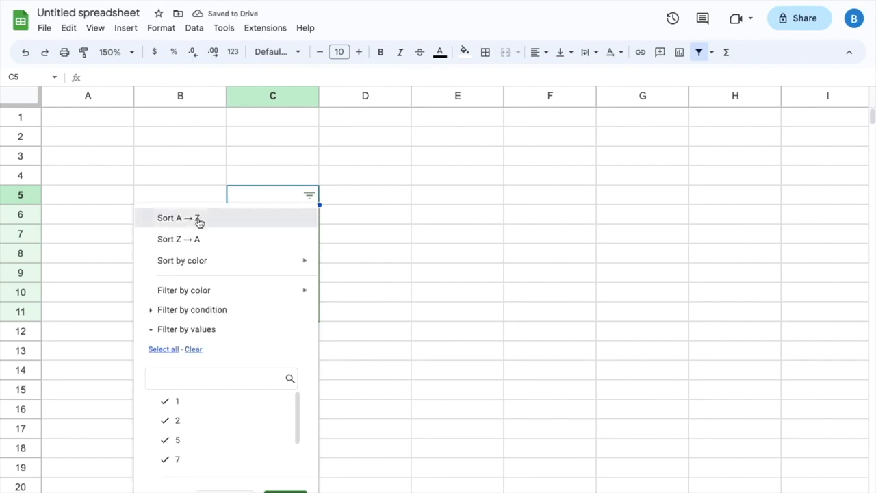
click(179, 218)
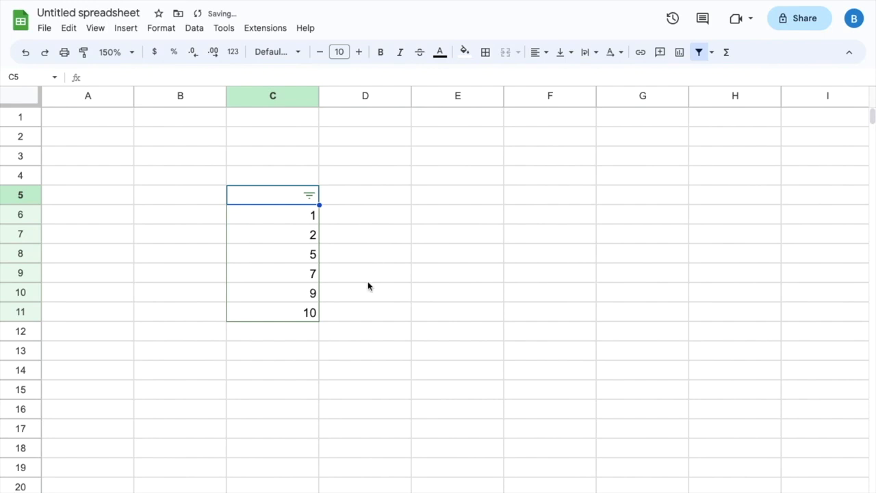
mouse_move(293, 198)
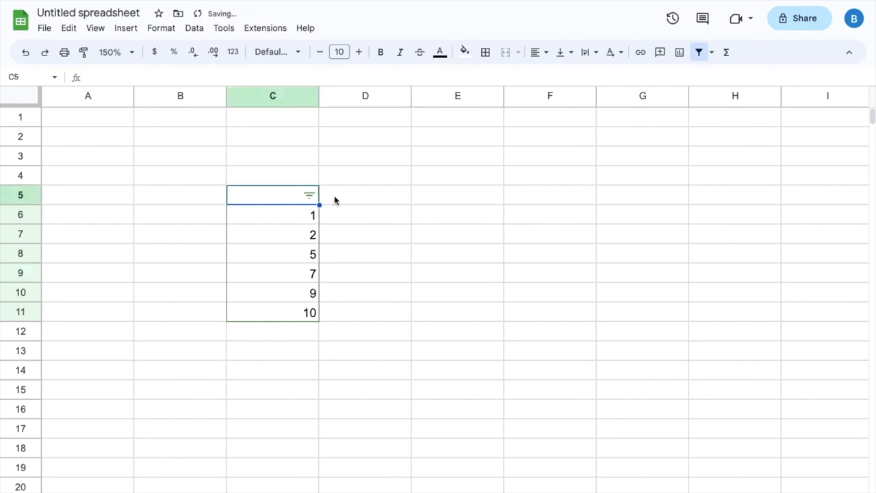
Step: Remove the filter from the column C numbers via the C5 context menu
right_click(272, 194)
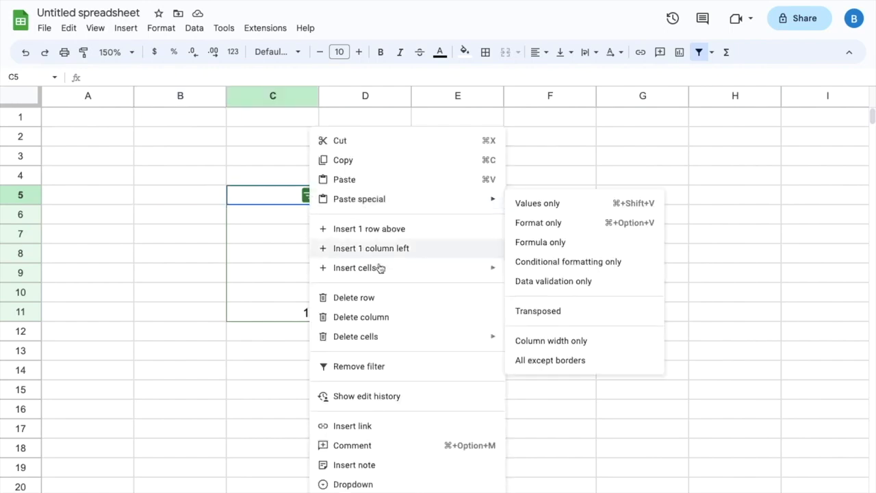
mouse_move(379, 381)
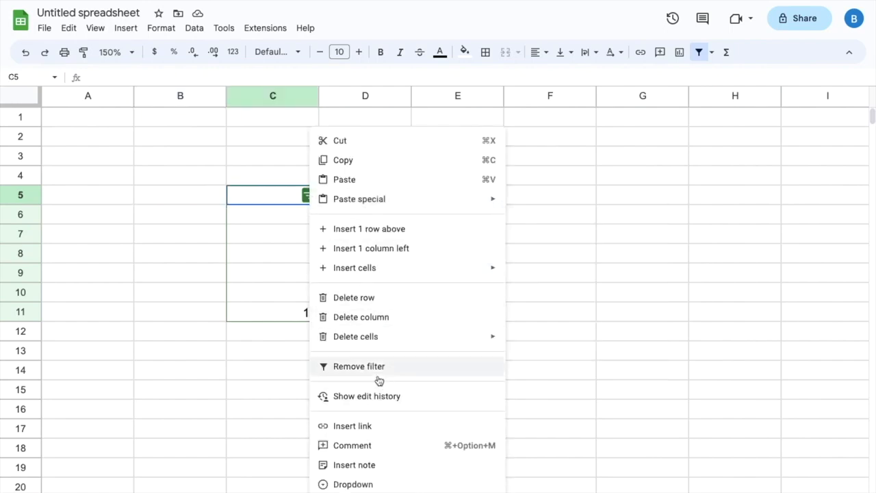
mouse_move(372, 369)
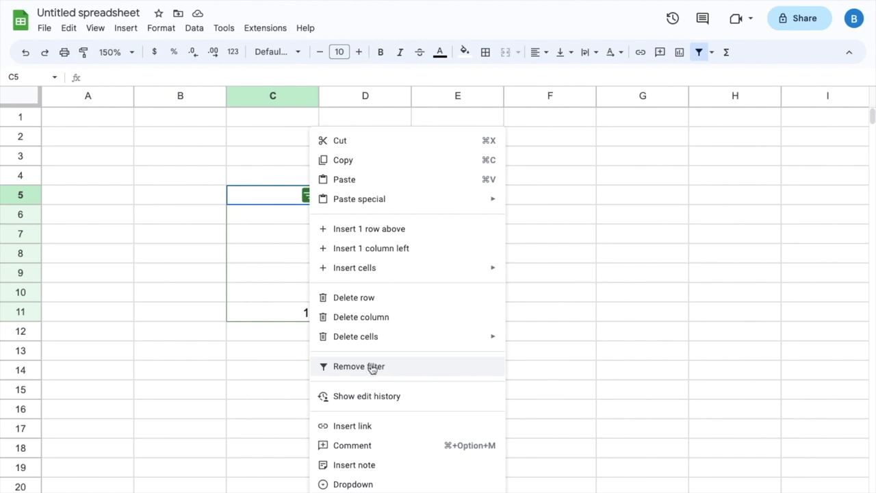
click(359, 367)
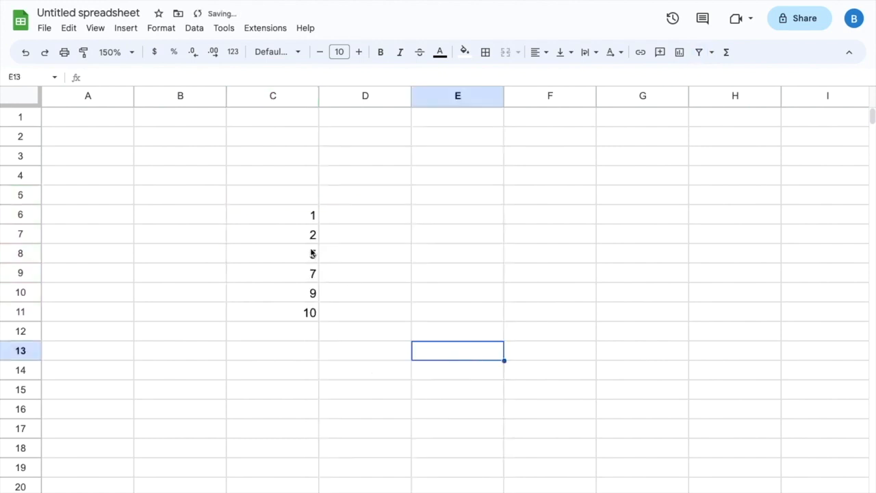
Step: Create a new filter on the column C range C5:C11 from the Data menu
click(272, 195)
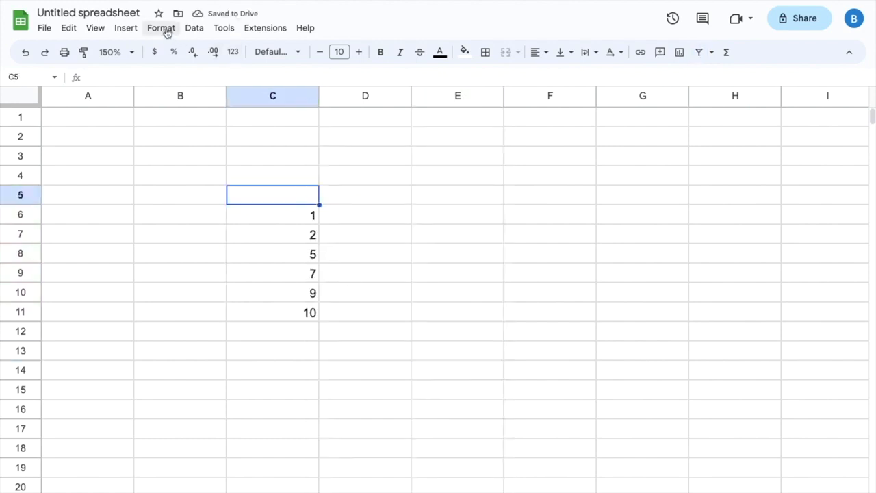
click(195, 28)
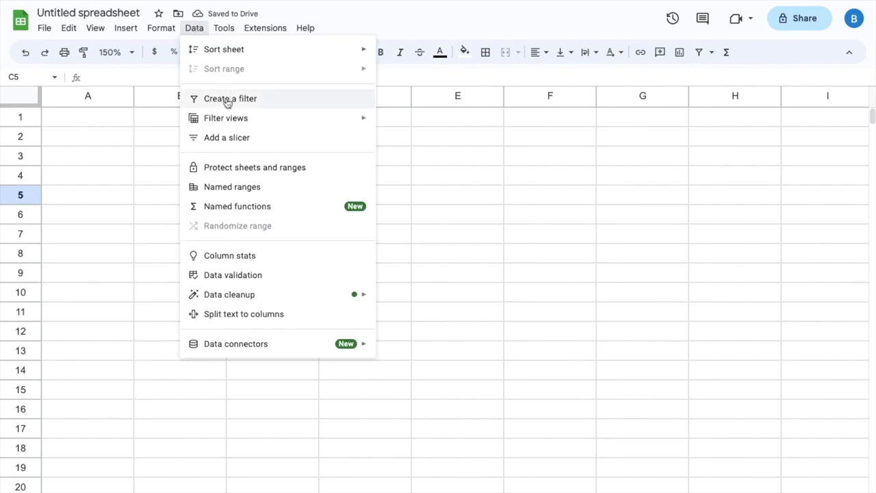
click(230, 99)
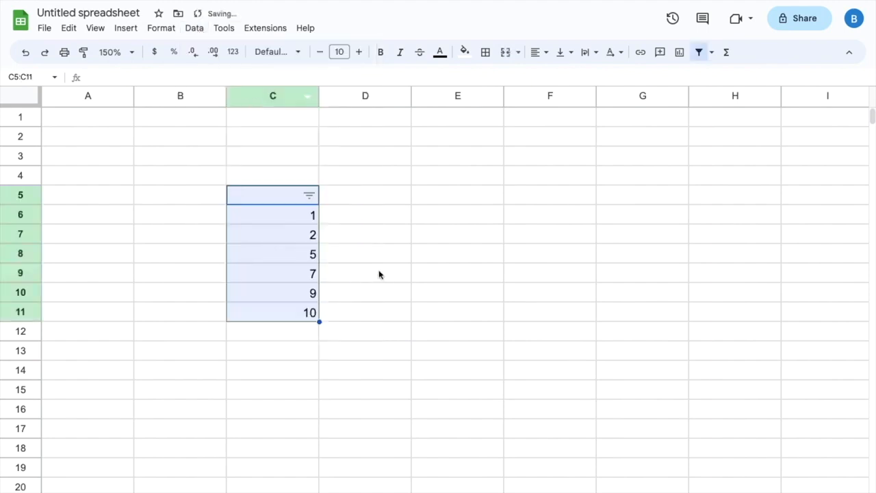
click(364, 274)
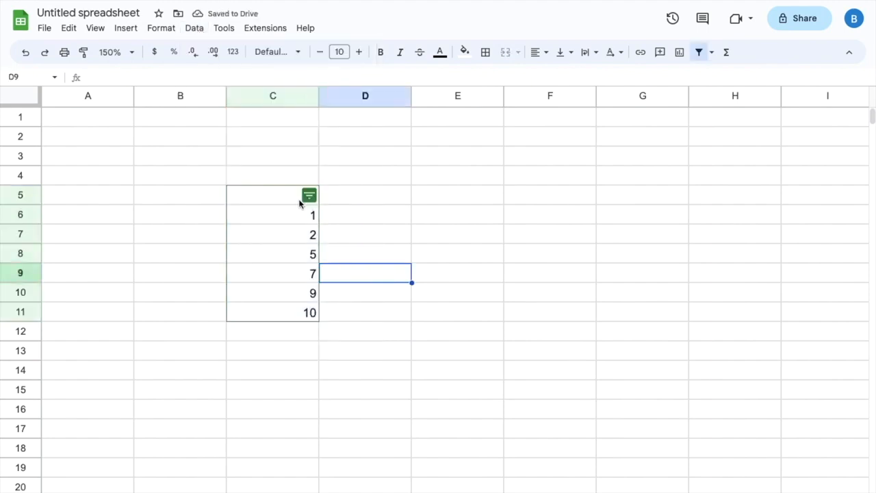
click(273, 195)
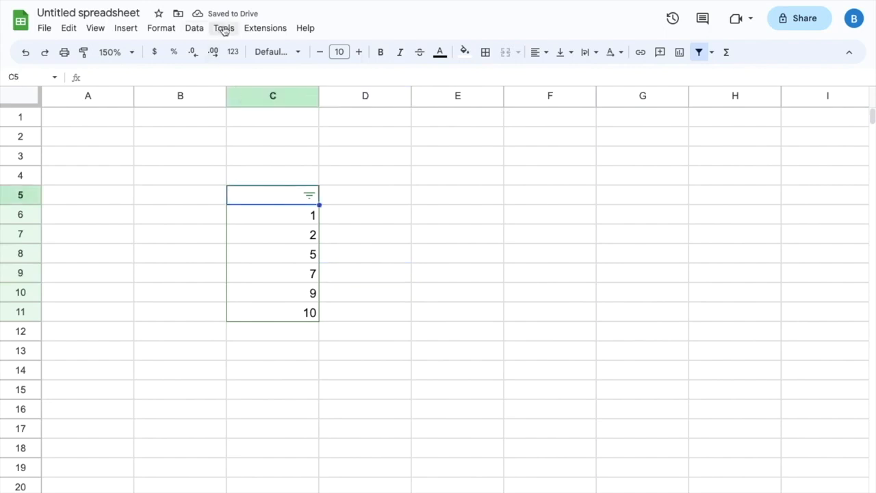
Step: Remove the column C filter again from the Data menu
click(194, 27)
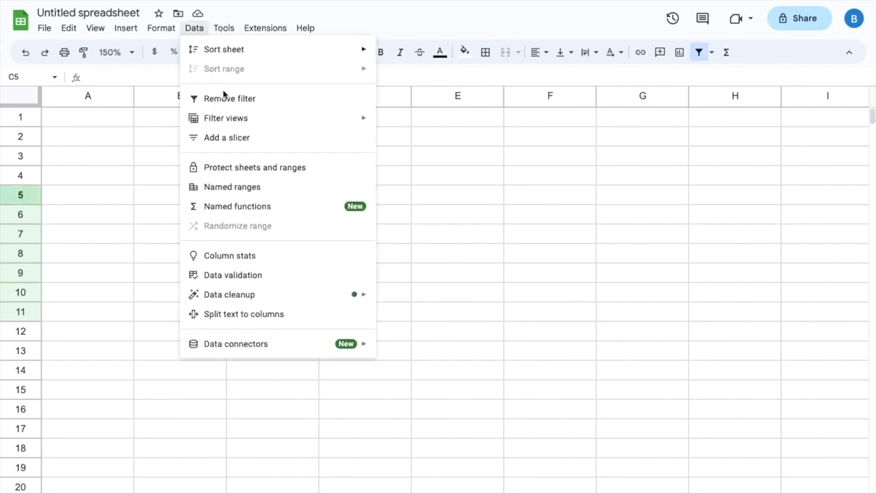
mouse_move(230, 101)
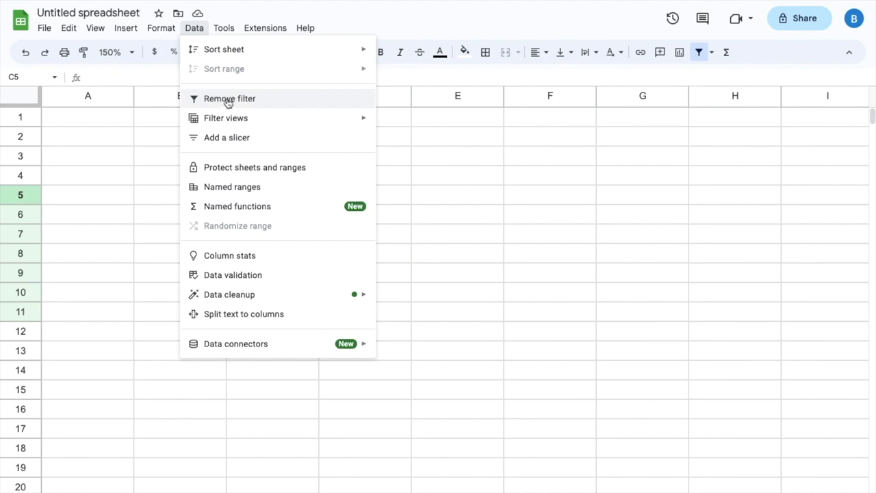
click(230, 98)
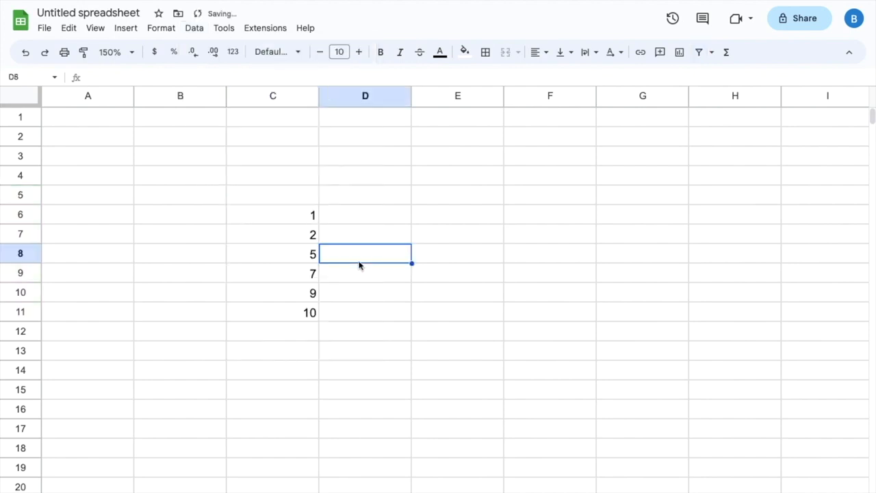